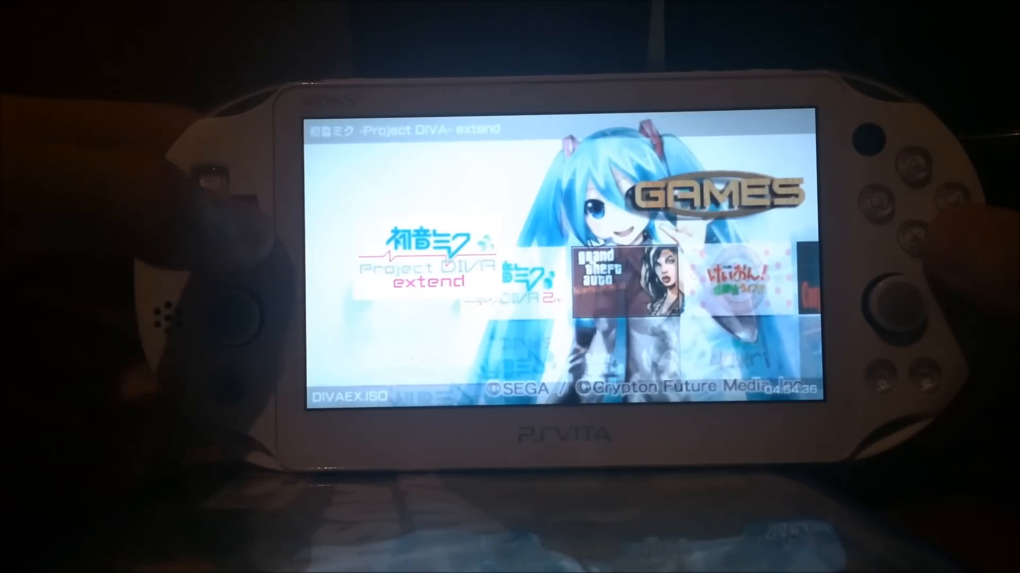
Step: Scroll right past Extend to GTA: Liberty City Stories, then back to Project DIVA 2nd
scroll(right, 3)
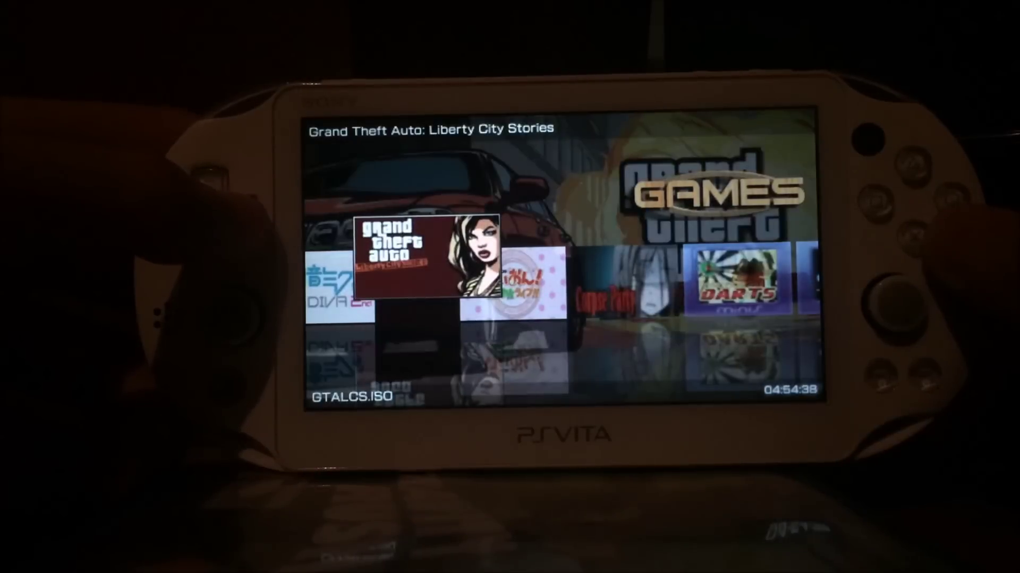
key(left)
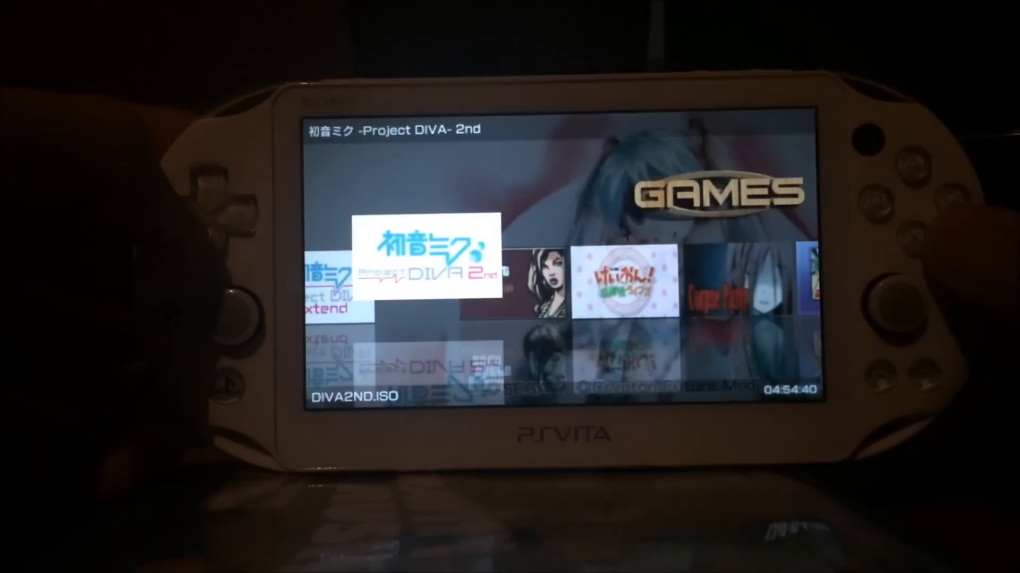